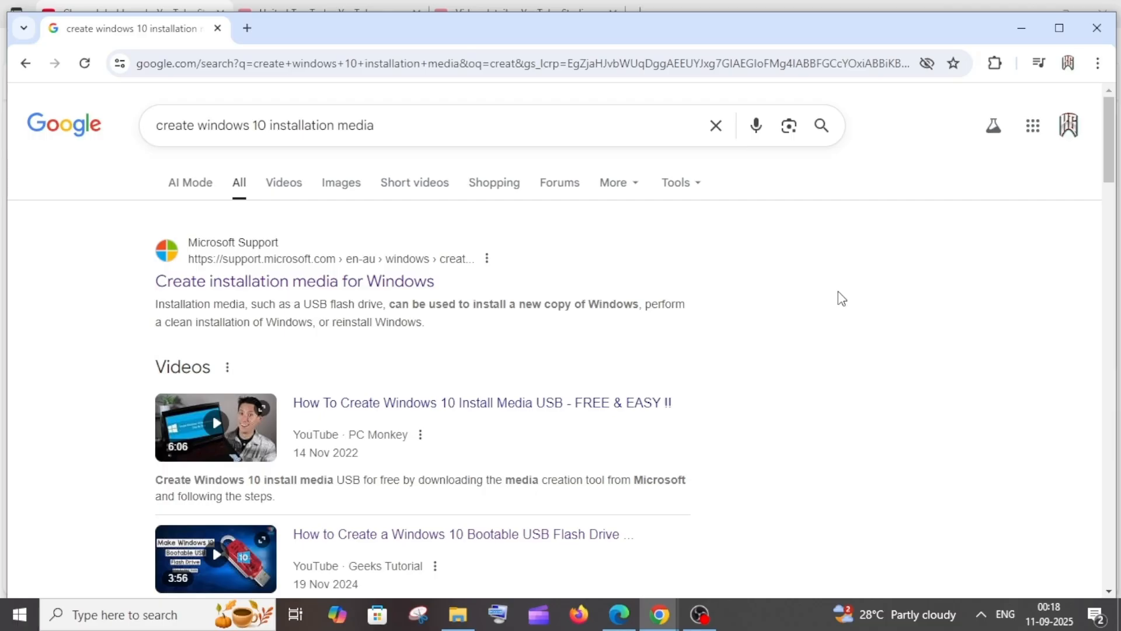
Open Microsoft's 'Create installation media for Windows' article and reach its Windows 10 steps.
left_click(293, 280)
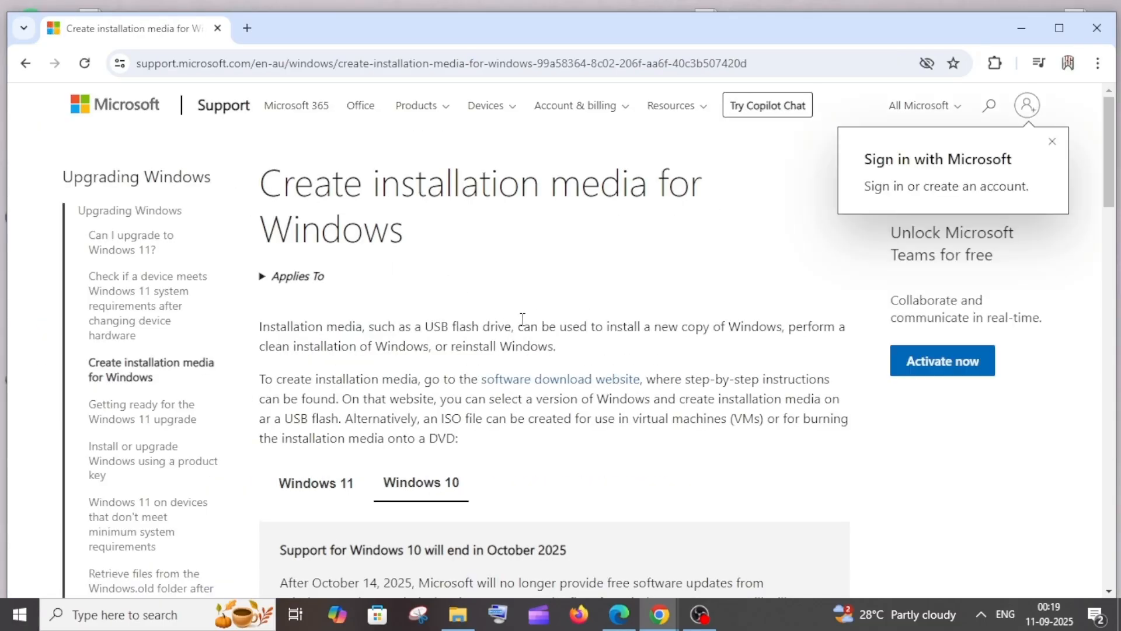
scroll("down", 3)
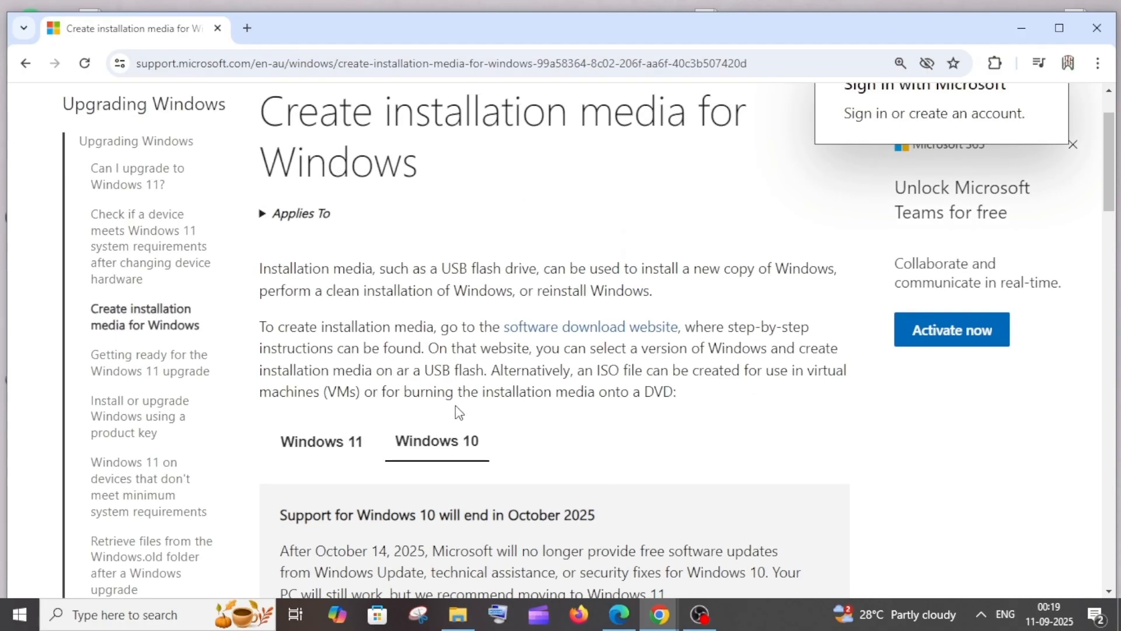
scroll("down", 3)
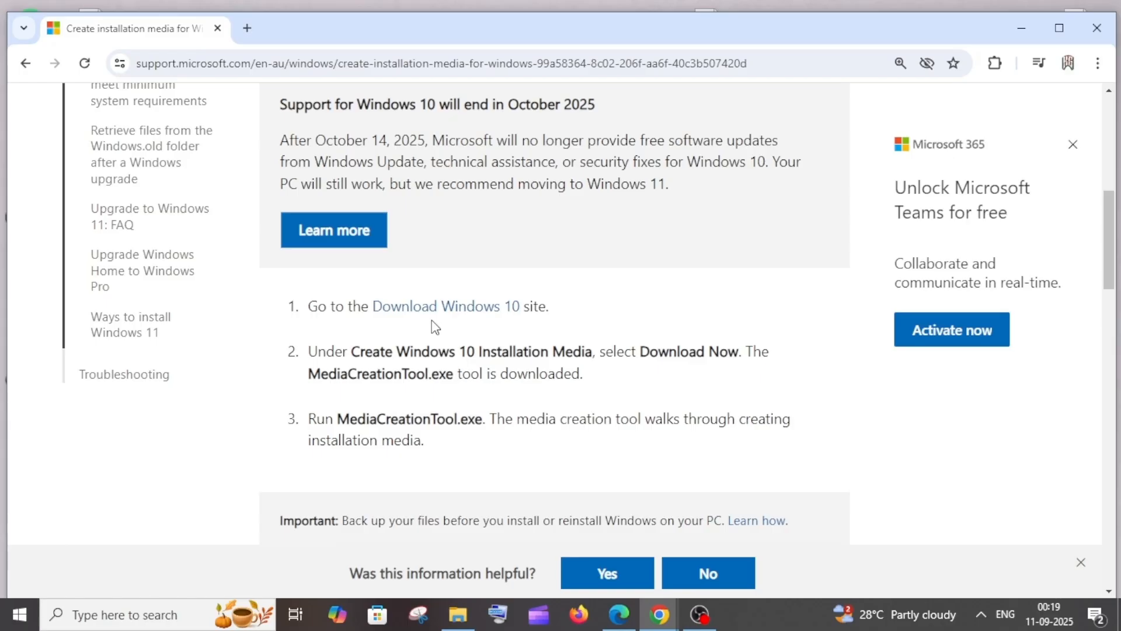
mouse_move(431, 306)
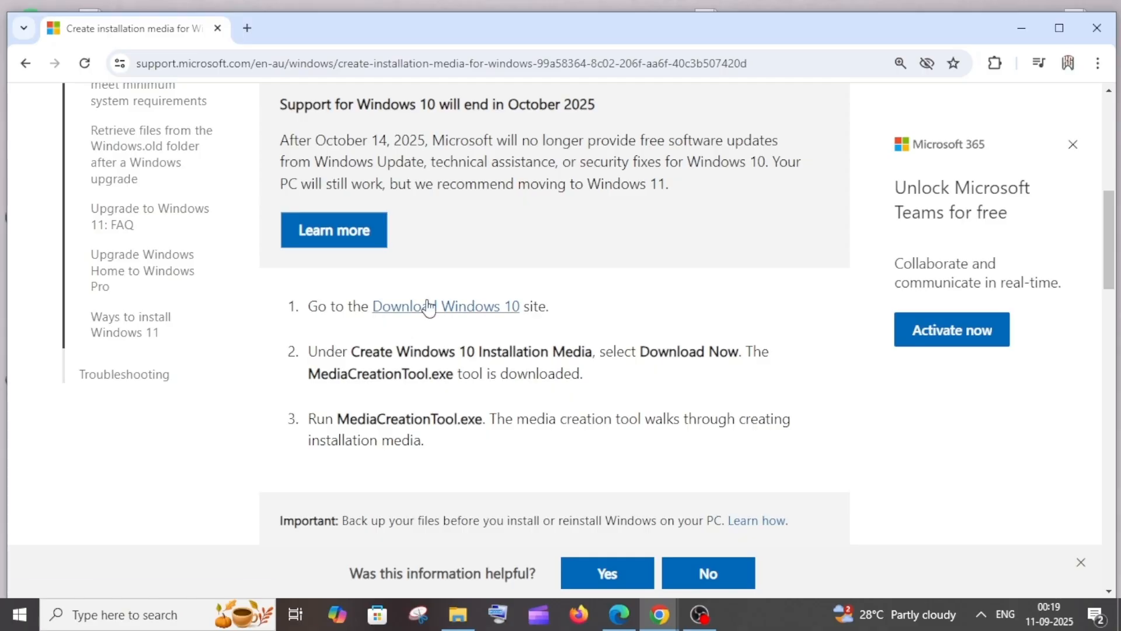
Download the Windows 10 media creation tool from the Download Windows 10 page.
left_click(445, 306)
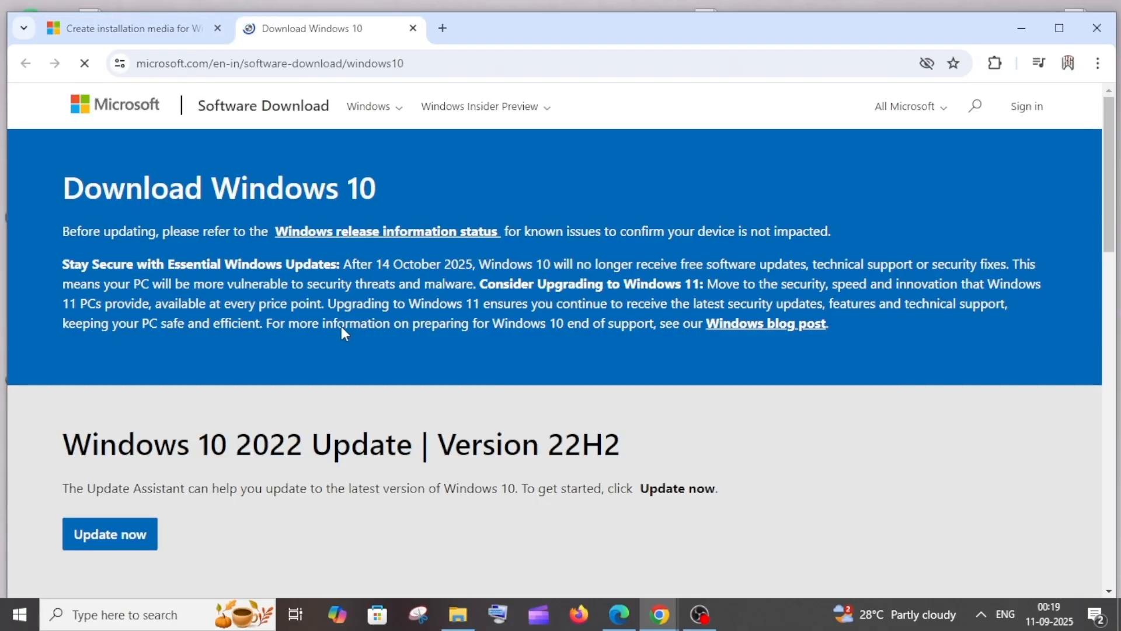
scroll("down", 3)
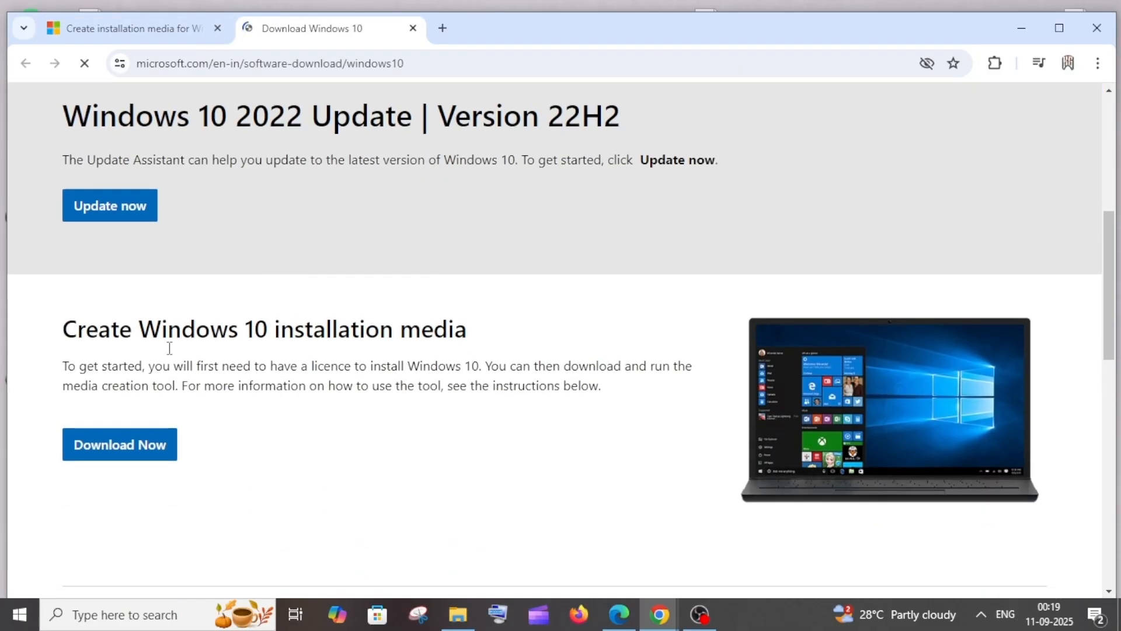
left_click(119, 443)
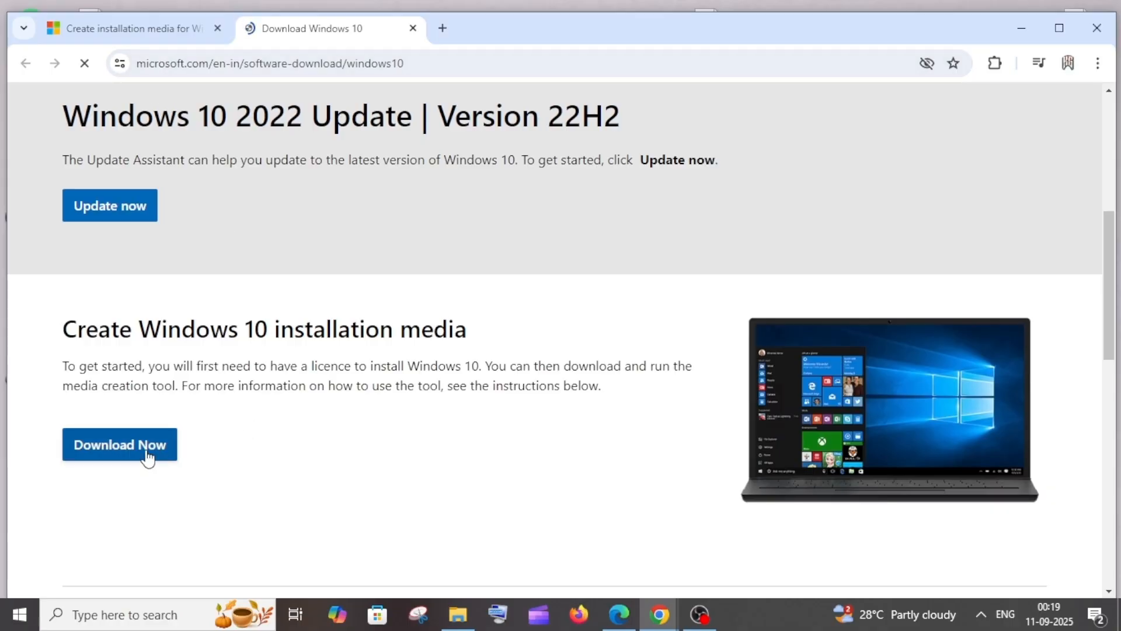
left_click(119, 444)
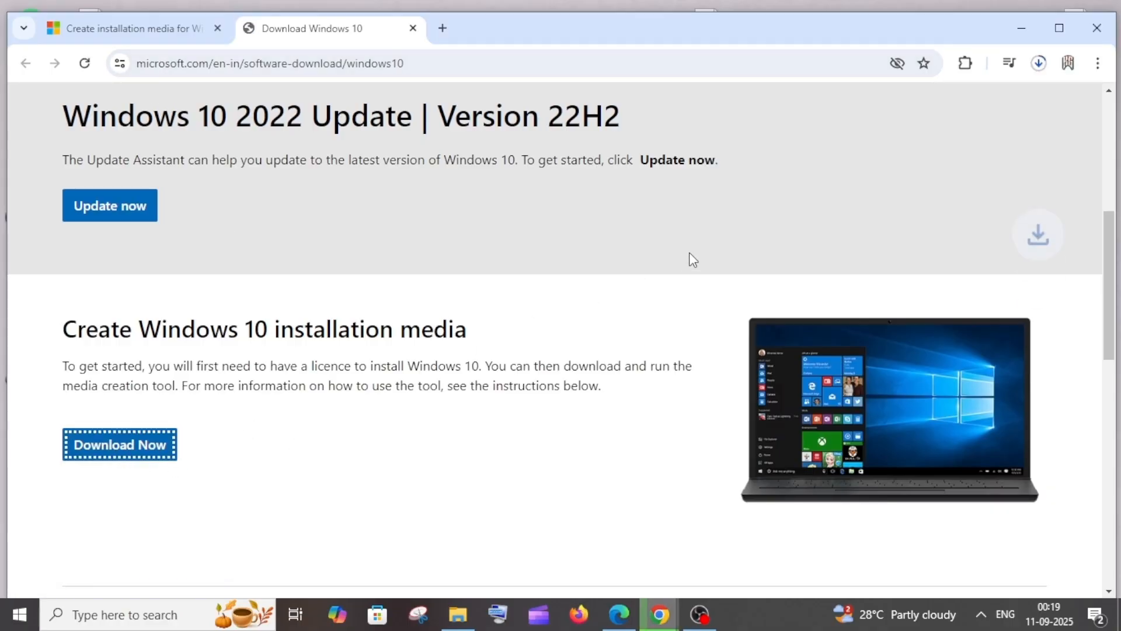
Launch the downloaded MediaCreationTool and accept its license terms.
left_click(1038, 63)
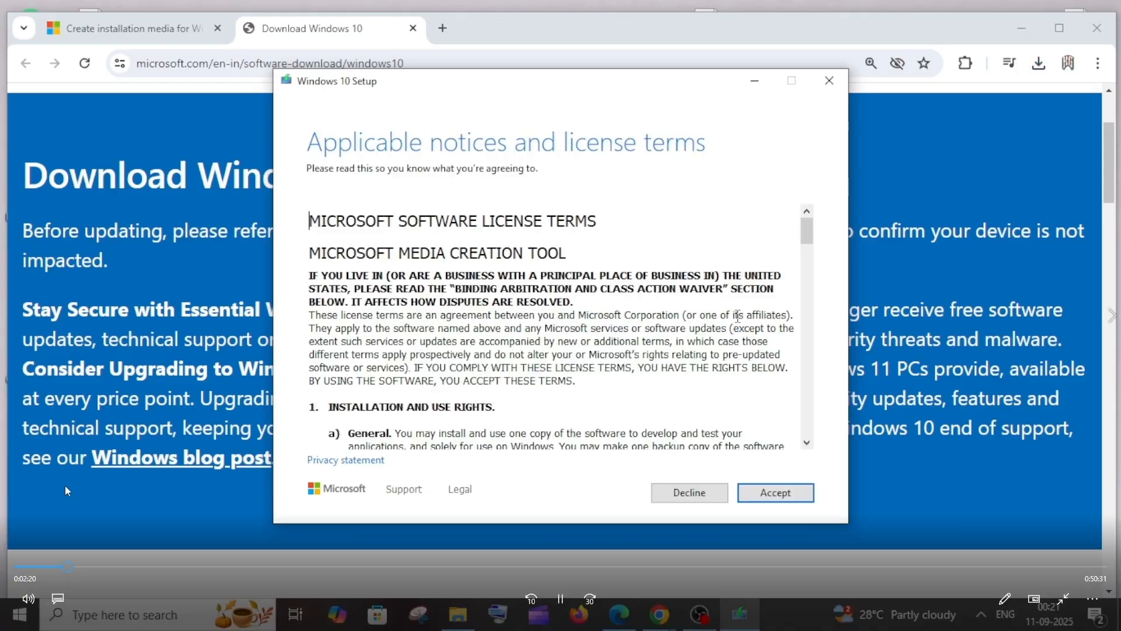
scroll("down", 3)
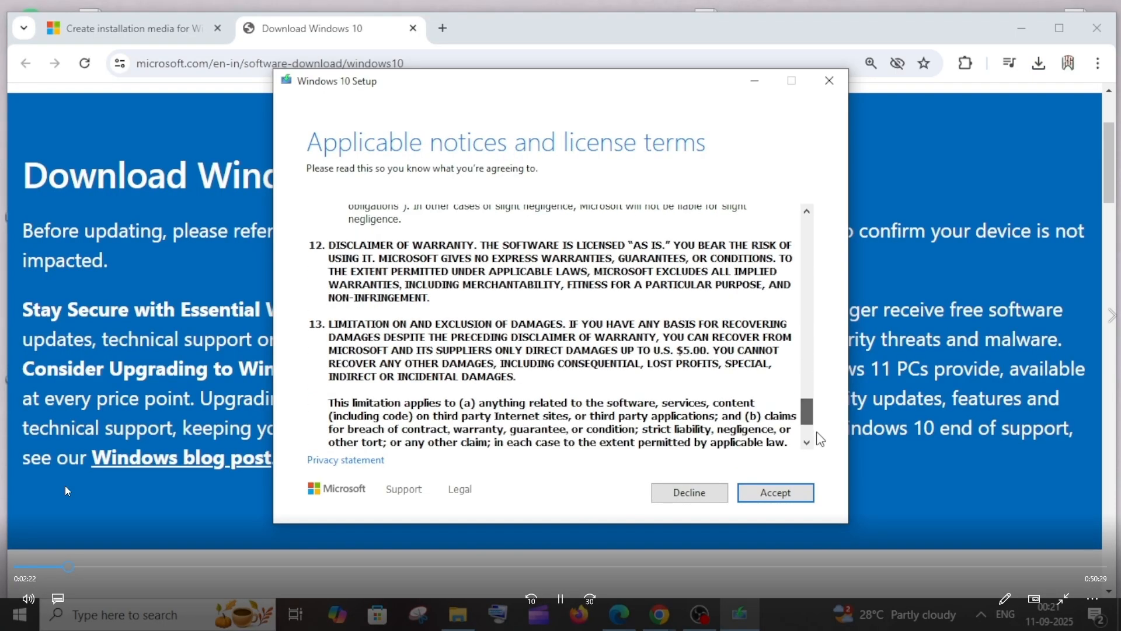
left_click(773, 492)
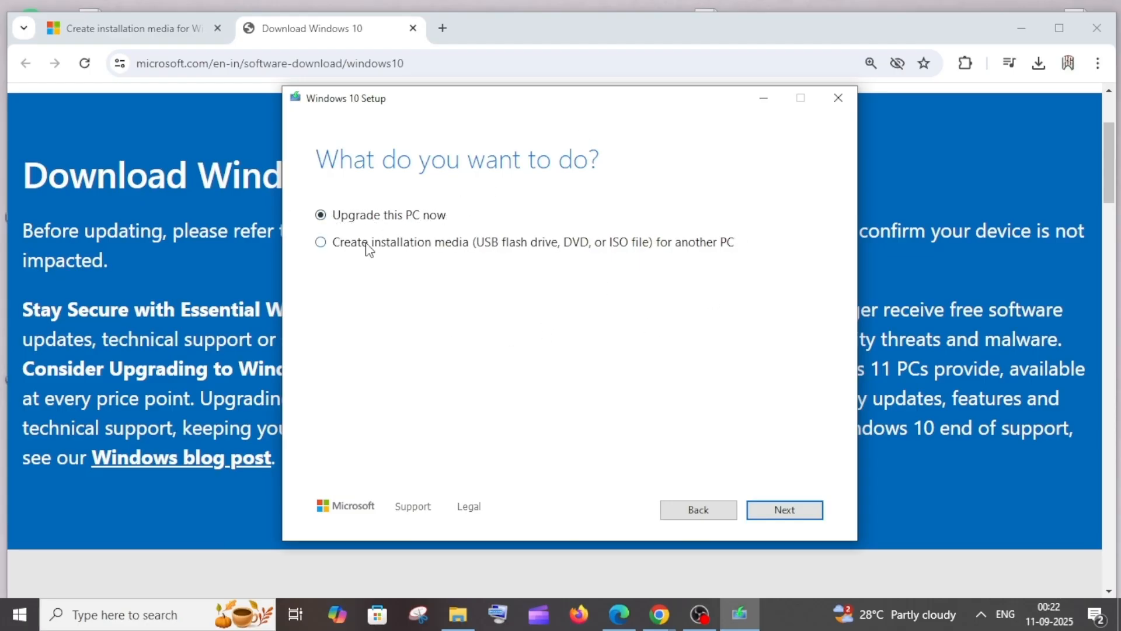
Choose installation media for another PC with English (United States), Windows 10, 64-bit.
left_click(320, 242)
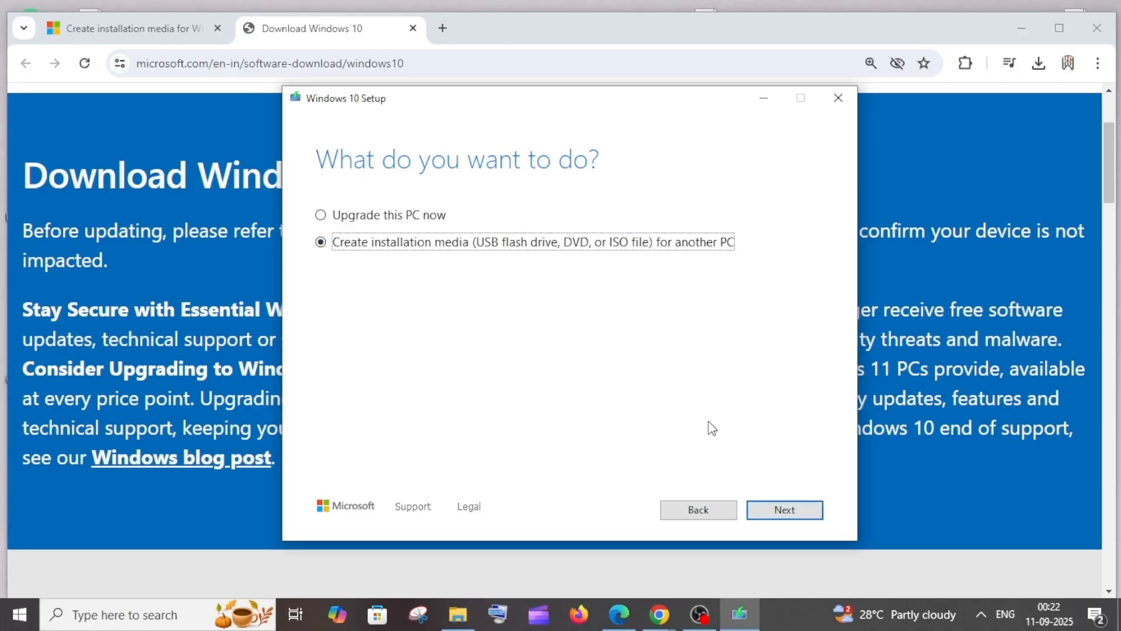
left_click(784, 509)
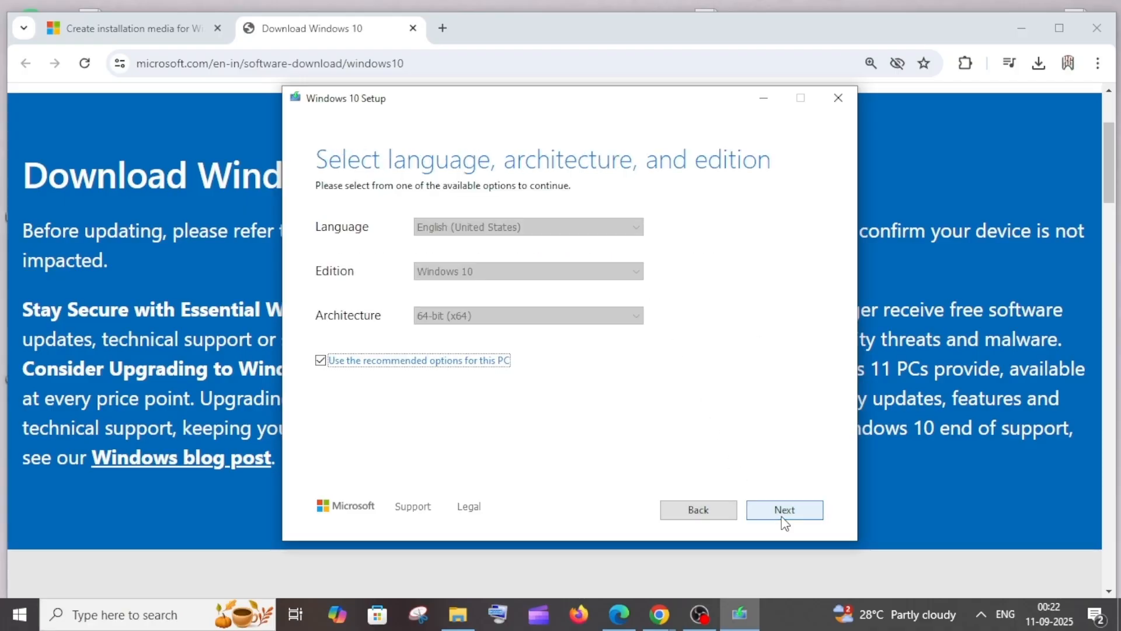
left_click(320, 359)
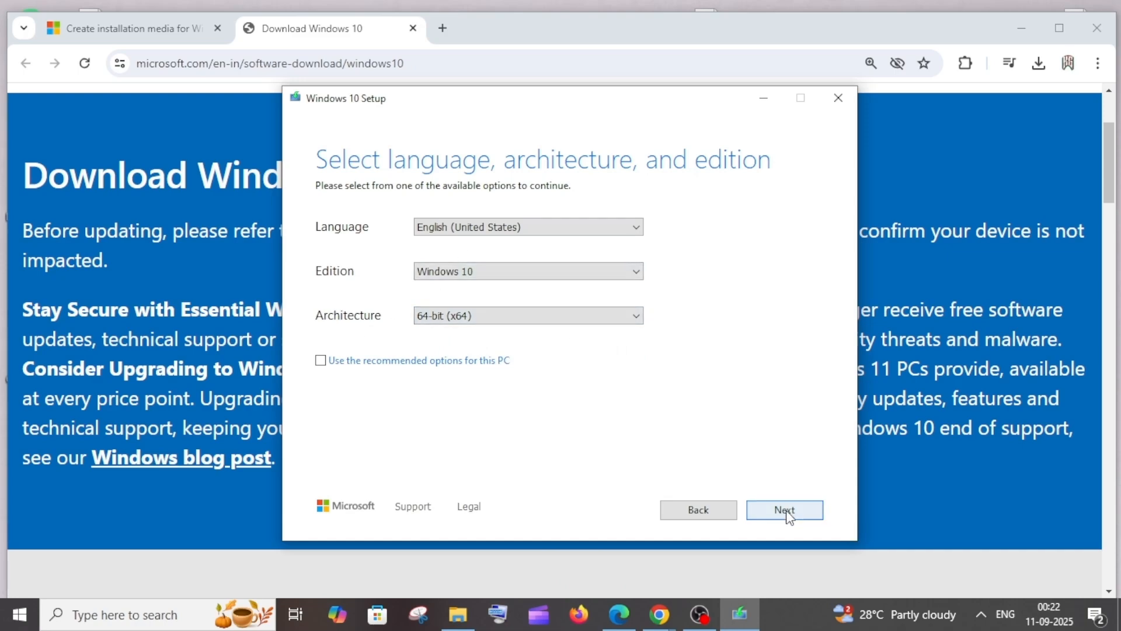
left_click(784, 511)
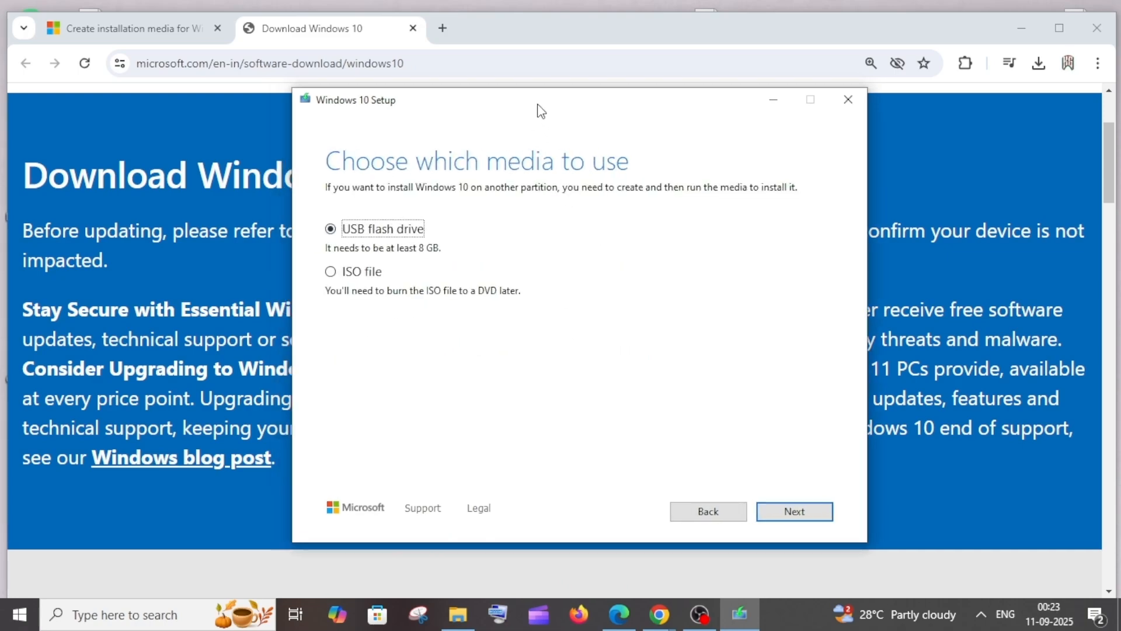
mouse_move(541, 342)
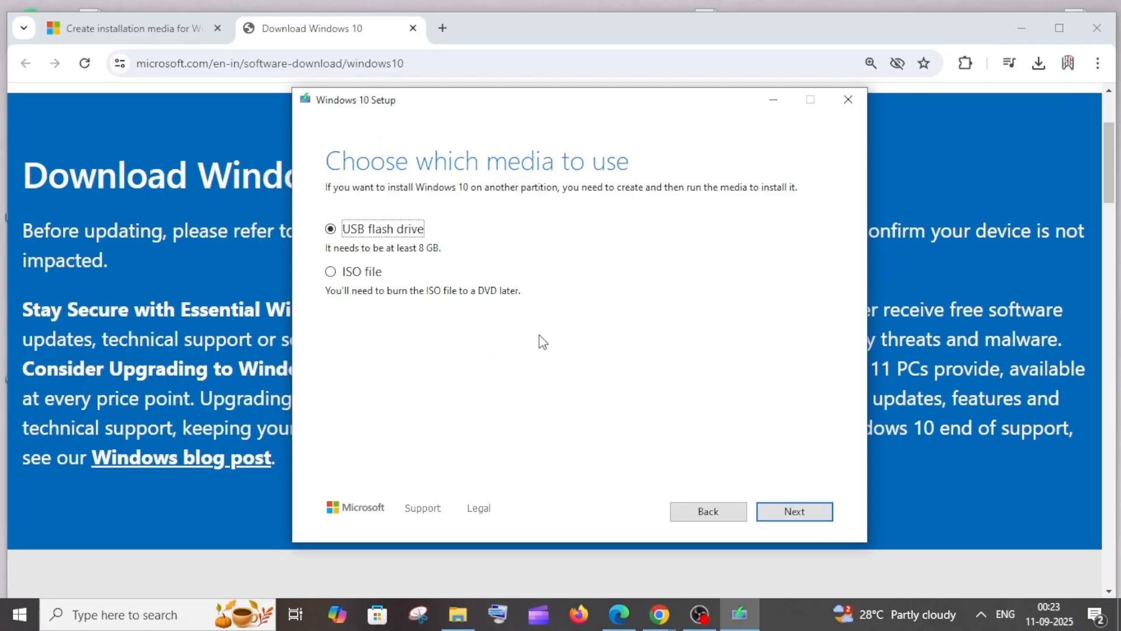
Select USB flash drive F: (HP USB20FD) and begin downloading Windows 10 onto it.
left_click(795, 512)
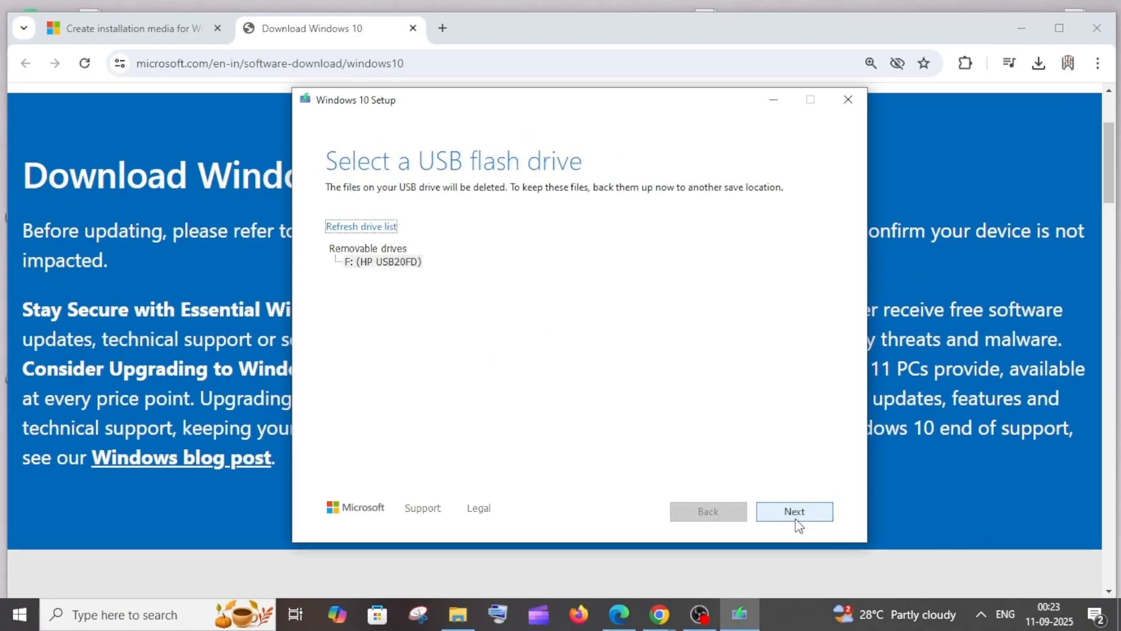
left_click(382, 261)
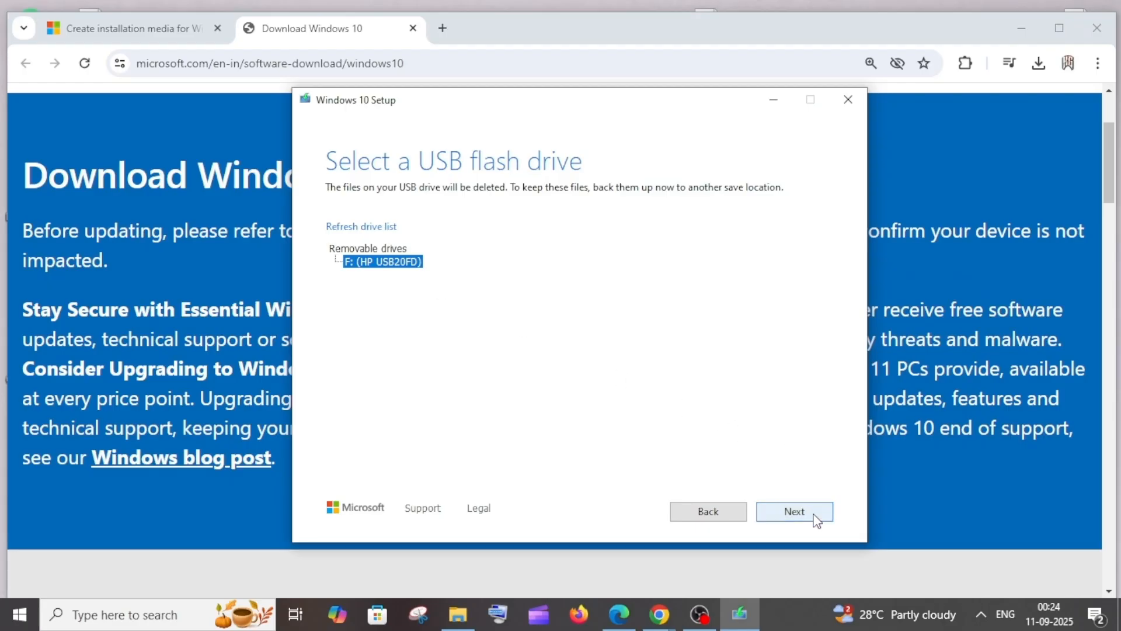
left_click(794, 510)
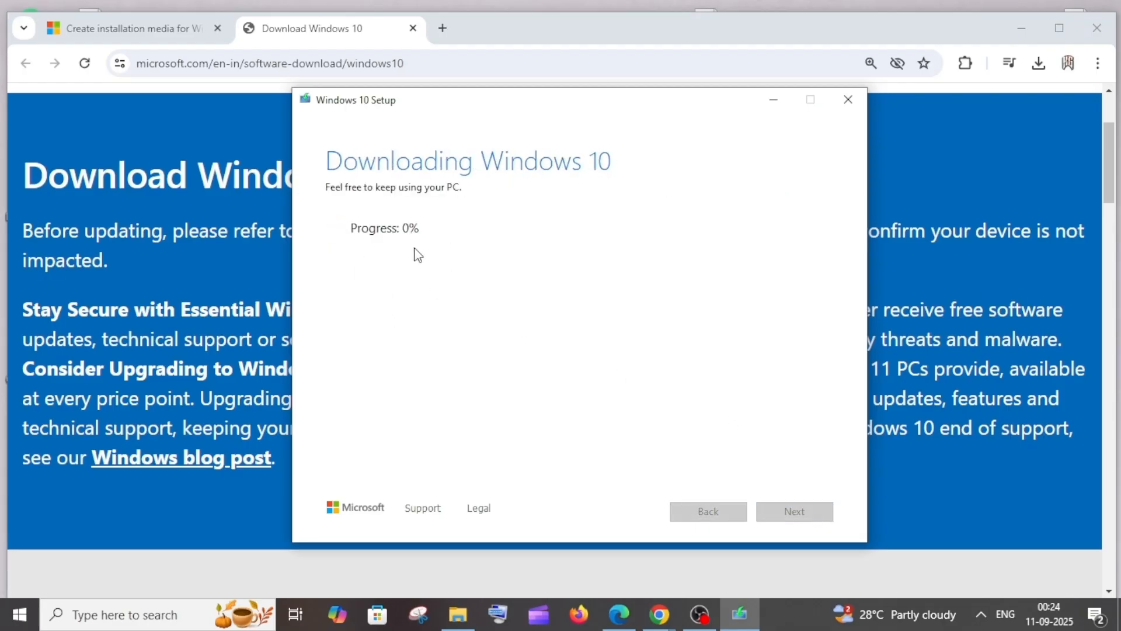